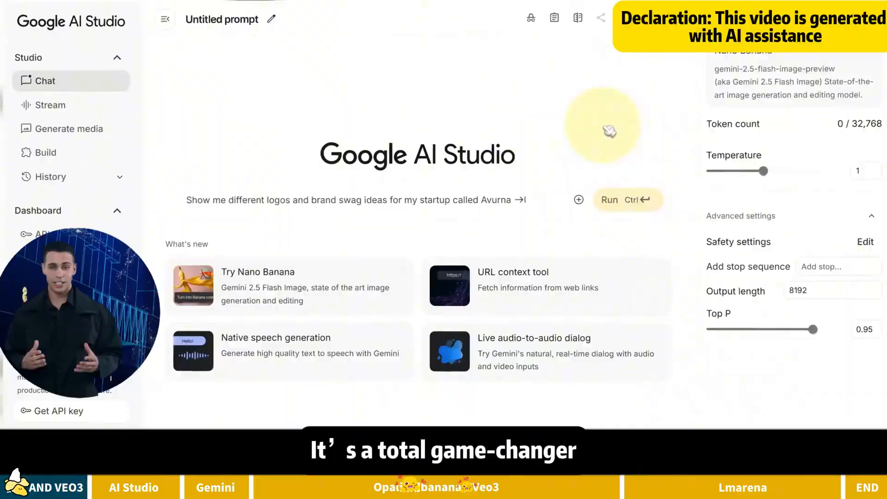
# Upload the photo of the woman in a white dress and run the 1/7-scale boxed figurine prompt.
pyautogui.click(578, 199)
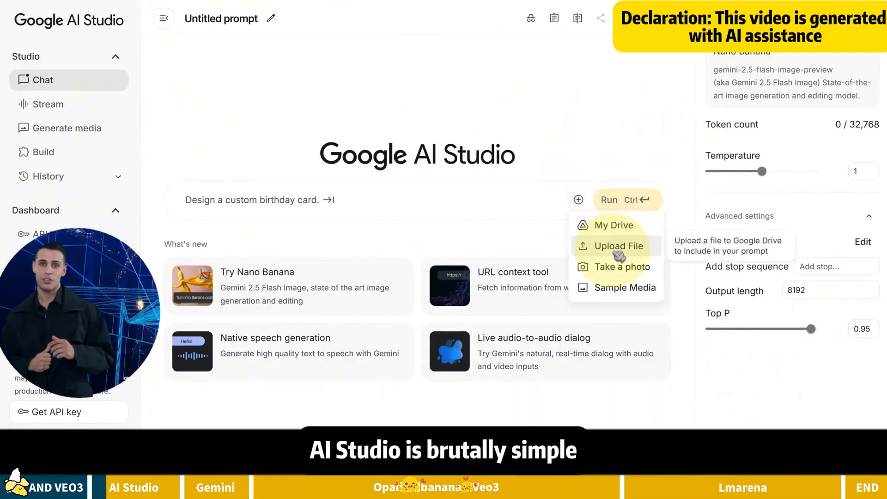
pyautogui.click(617, 246)
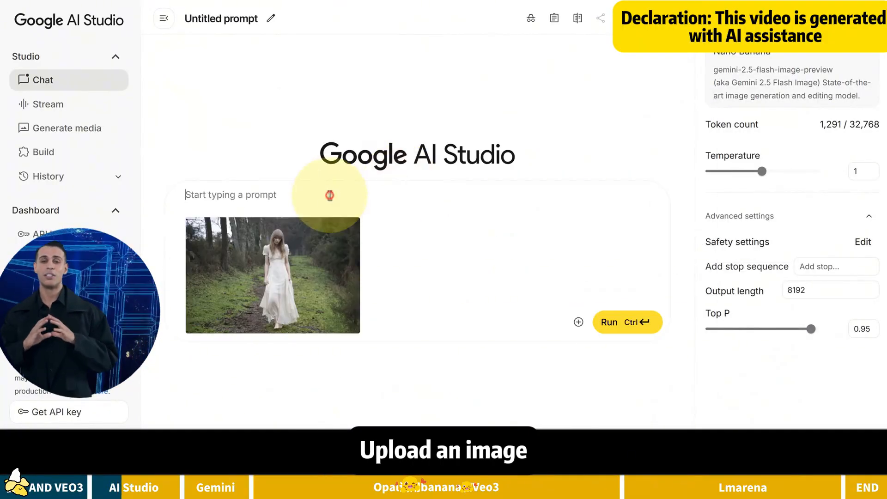
pyautogui.click(626, 322)
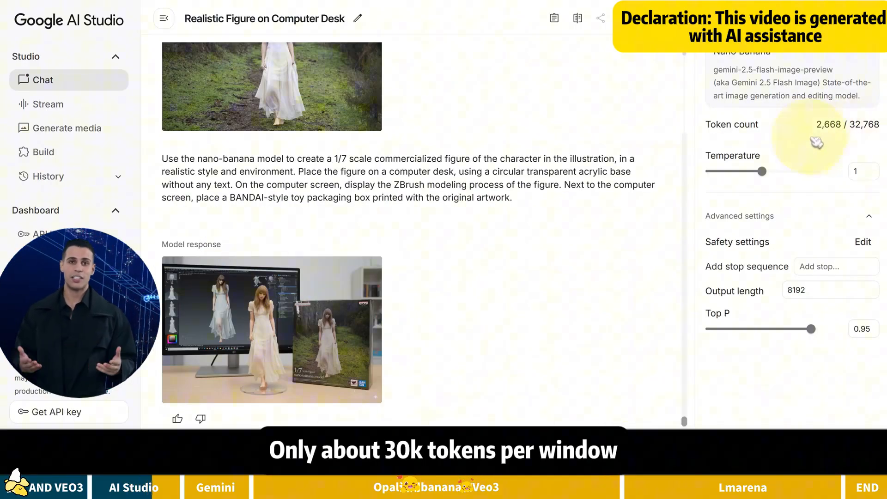
pyautogui.click(42, 79)
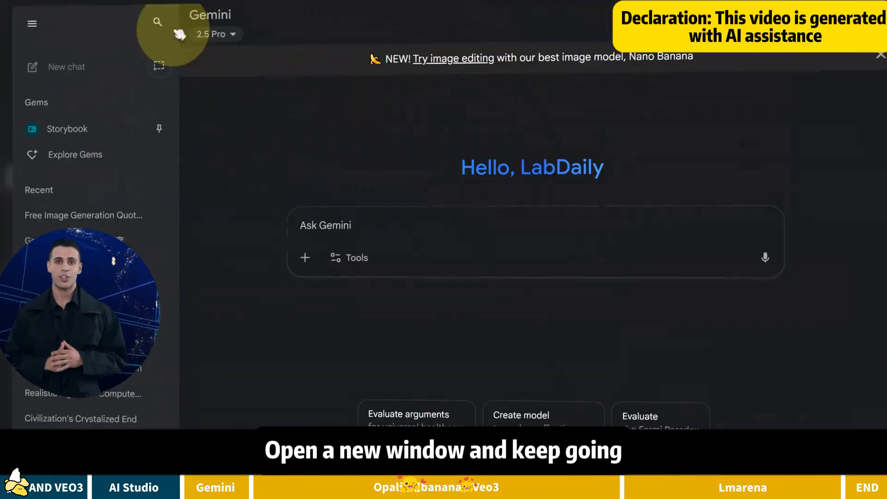
pyautogui.click(349, 258)
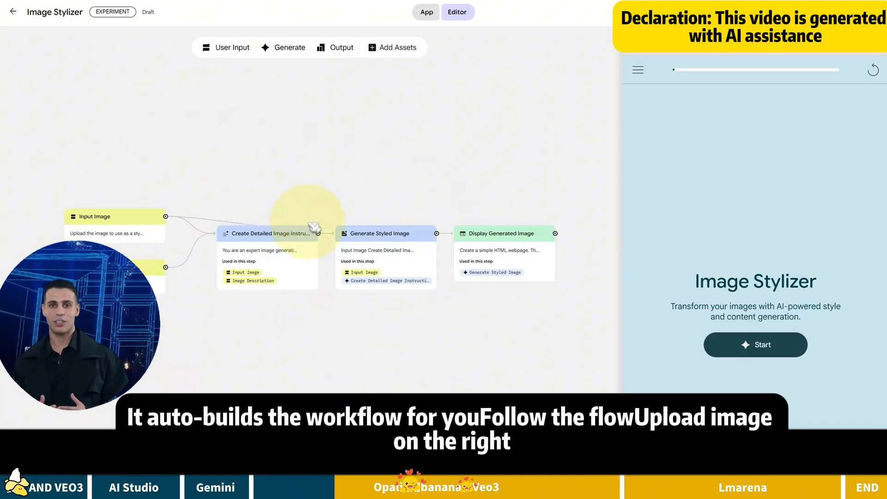
# Start the Image Stylizer preview and upload the image to get the boxed figurine beside a ZBrush screen.
pyautogui.click(755, 345)
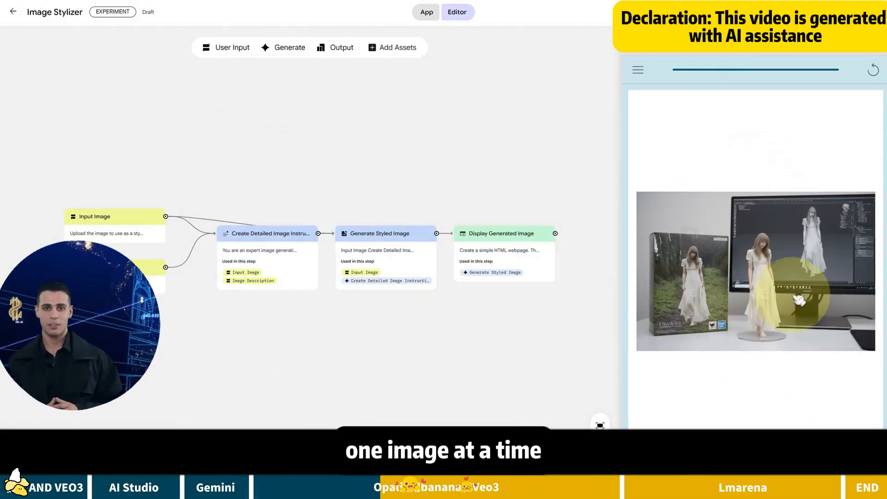
pyautogui.click(873, 69)
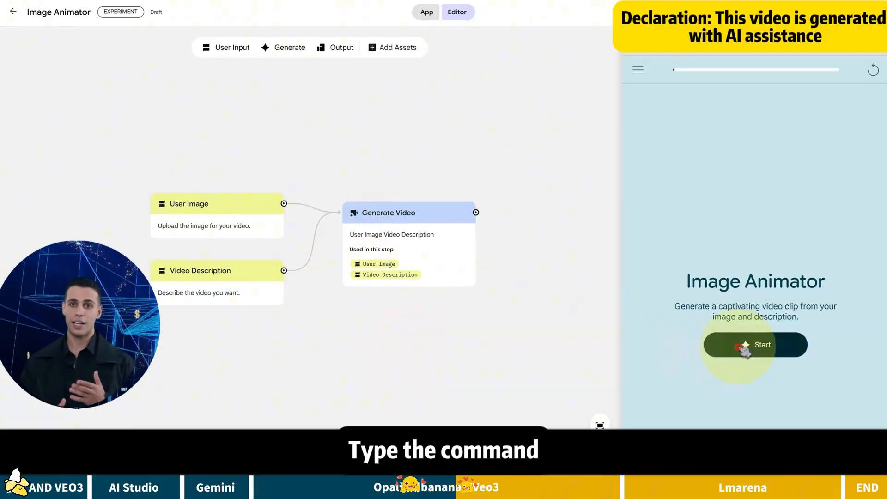
# Start the Image Animator and supply the image and description for the eight-second armored blonde clip.
pyautogui.click(755, 344)
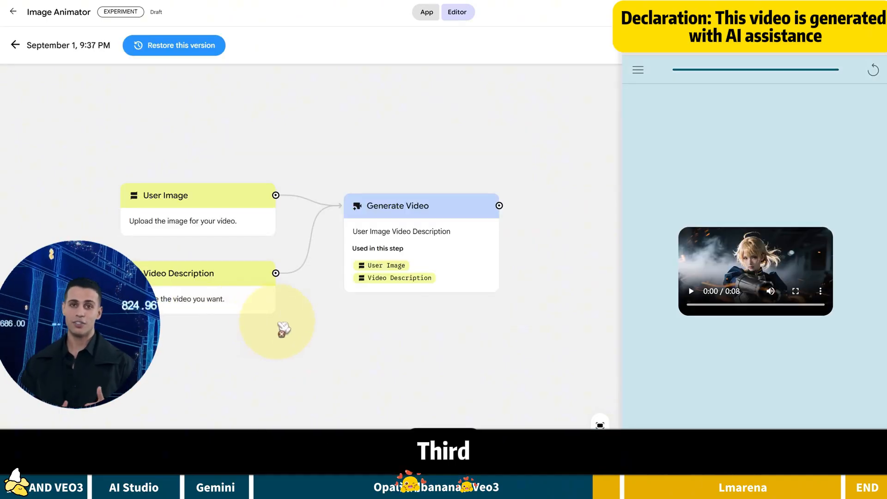
pyautogui.click(197, 210)
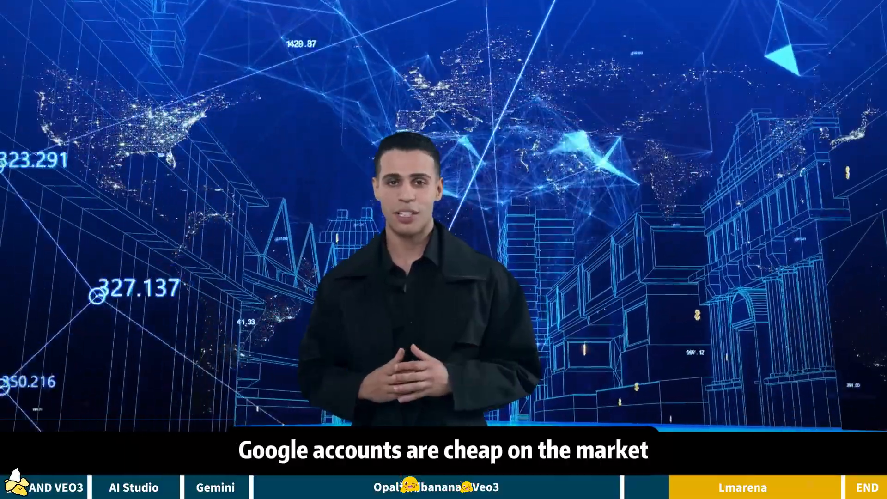
pyautogui.click(742, 487)
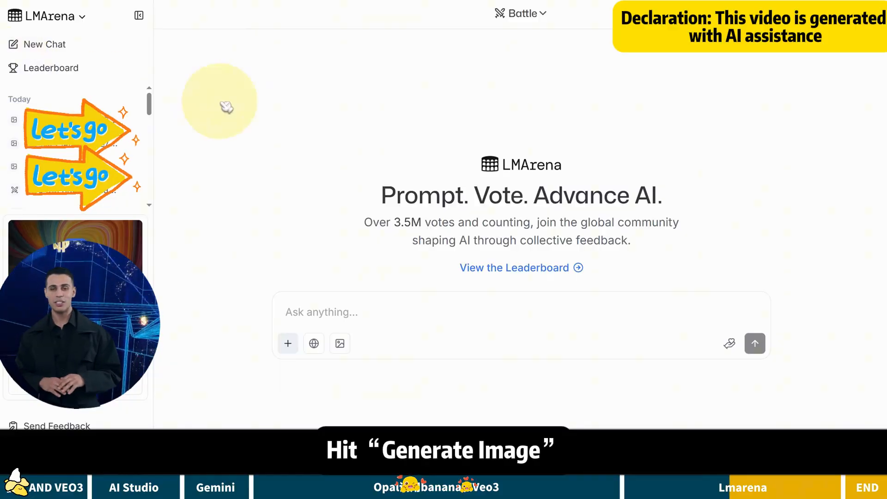
# Send the Wonder Woman figurine prompt with the attached image.
pyautogui.click(340, 344)
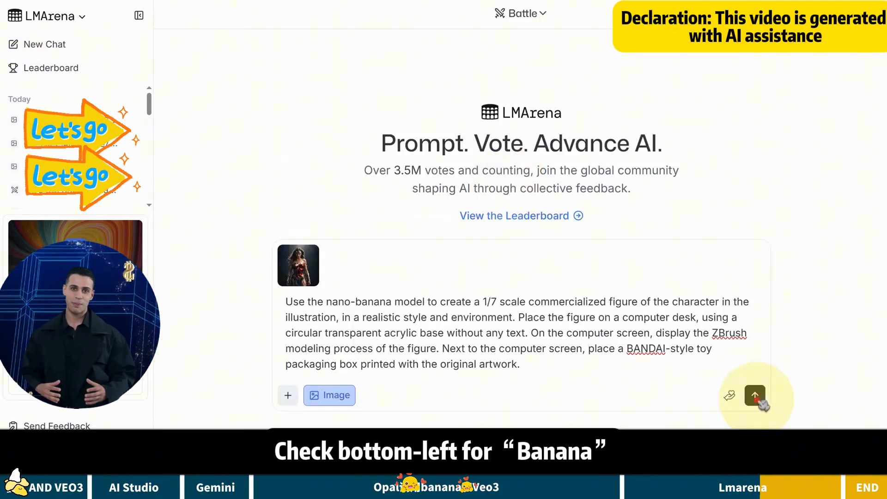
pyautogui.click(754, 394)
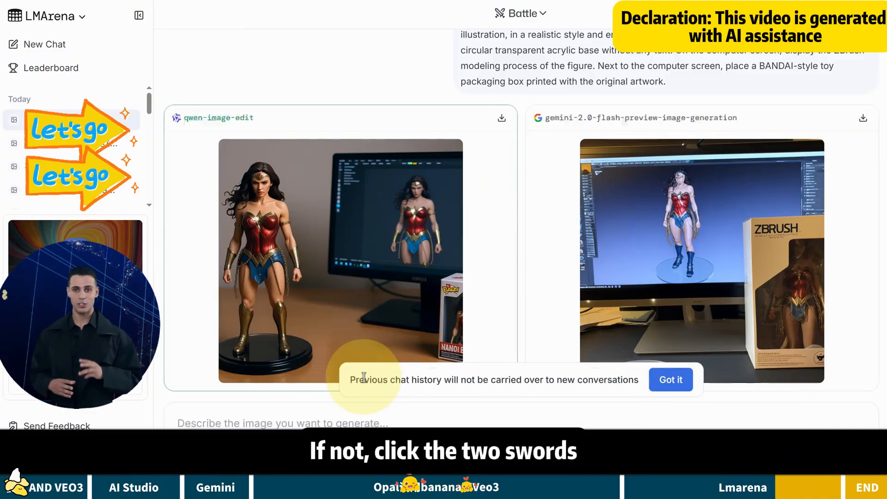
# Switch the chat mode to Side by Side and select gemini-2.5-flash-image-preview as the model.
pyautogui.click(520, 13)
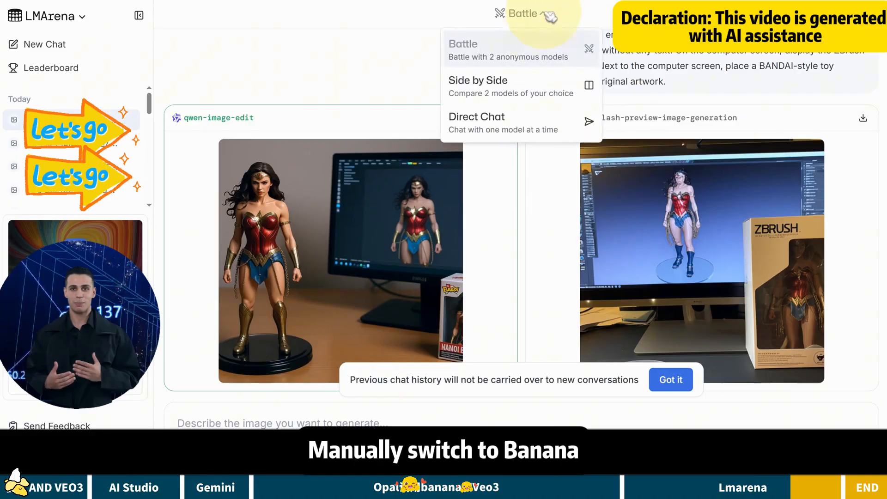
pyautogui.click(477, 86)
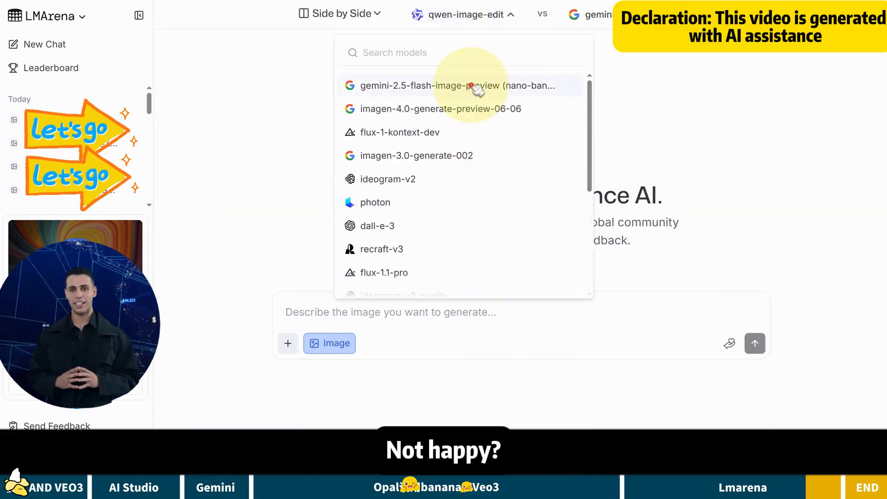
pyautogui.click(458, 85)
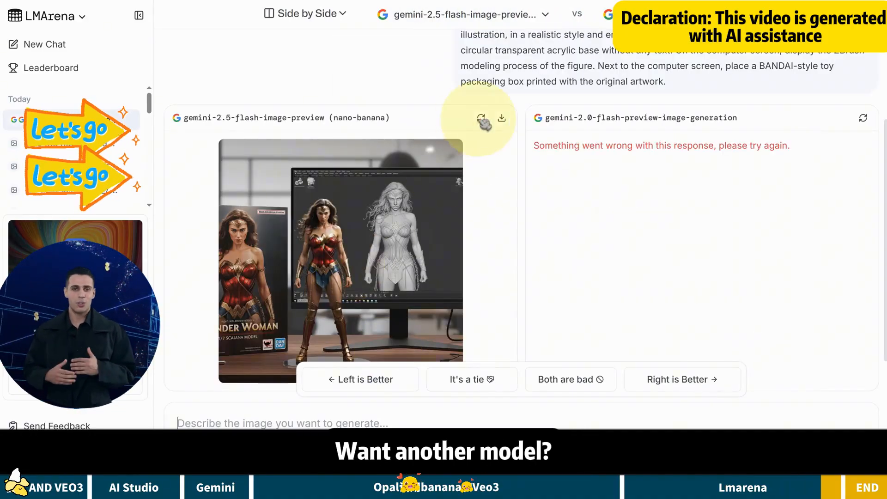